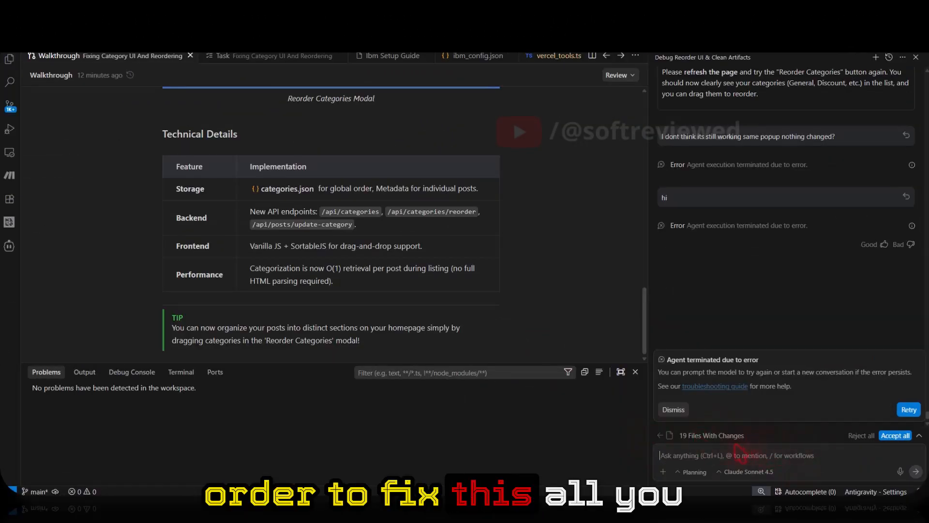
Open the MCP Store from the agent panel's ⋯ menu
left_click(903, 57)
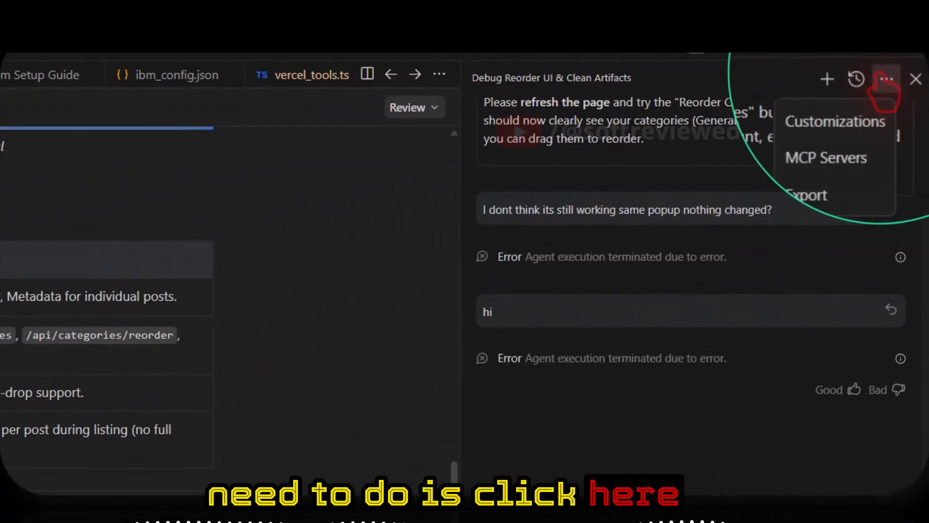
left_click(826, 156)
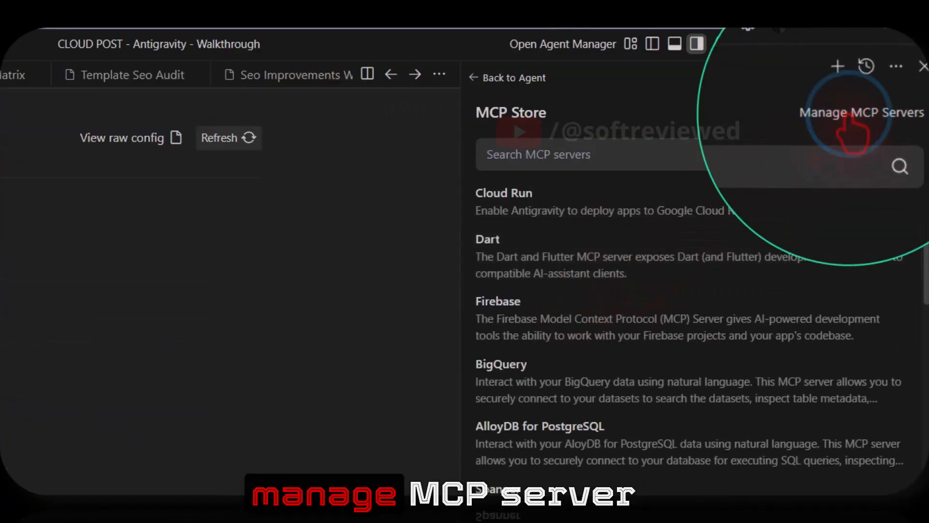
Go to Manage MCP Servers to see installed servers like context7, Github and Webhook
left_click(861, 112)
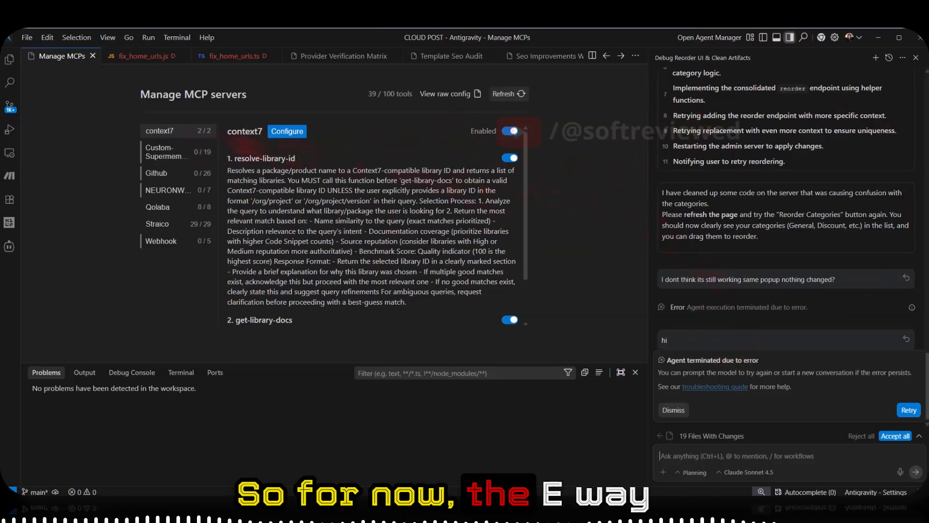
Disable the context7 and Qolaba MCP servers, leaving 0 of 100 tools enabled
left_click(509, 131)
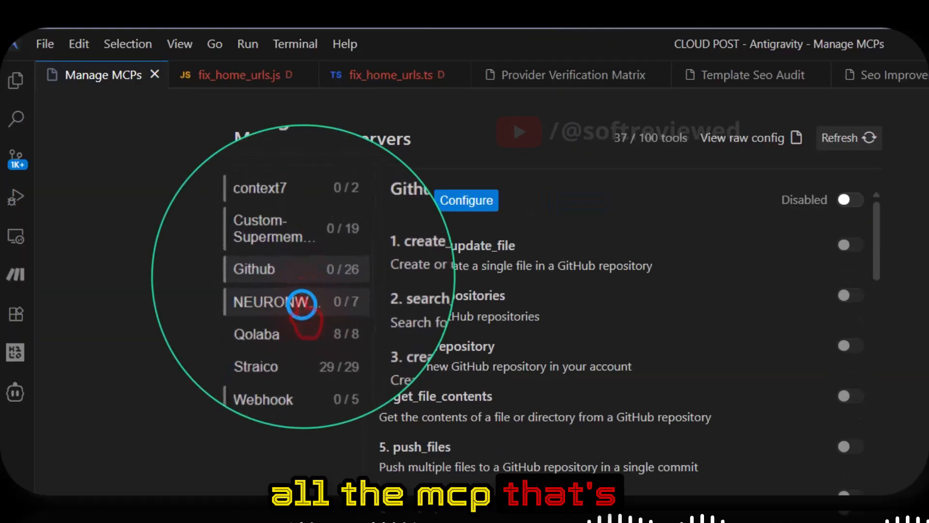
left_click(256, 334)
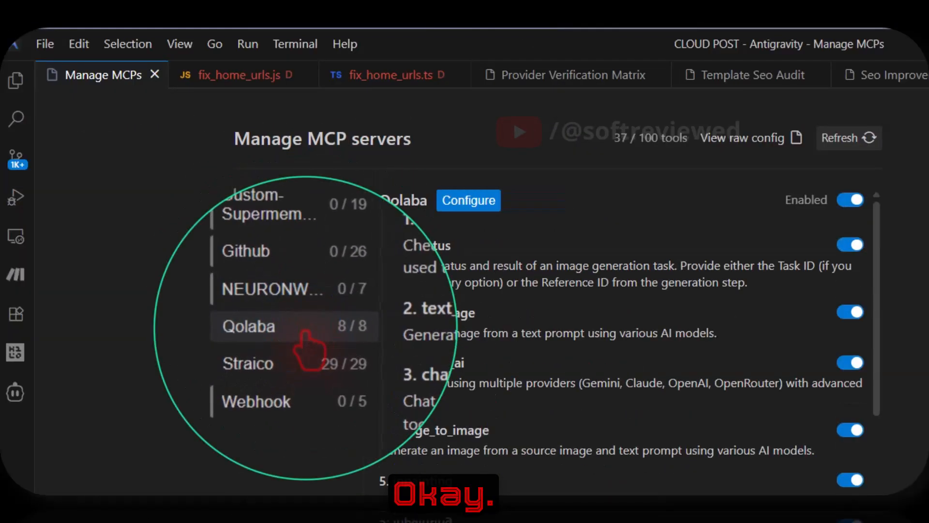
left_click(248, 364)
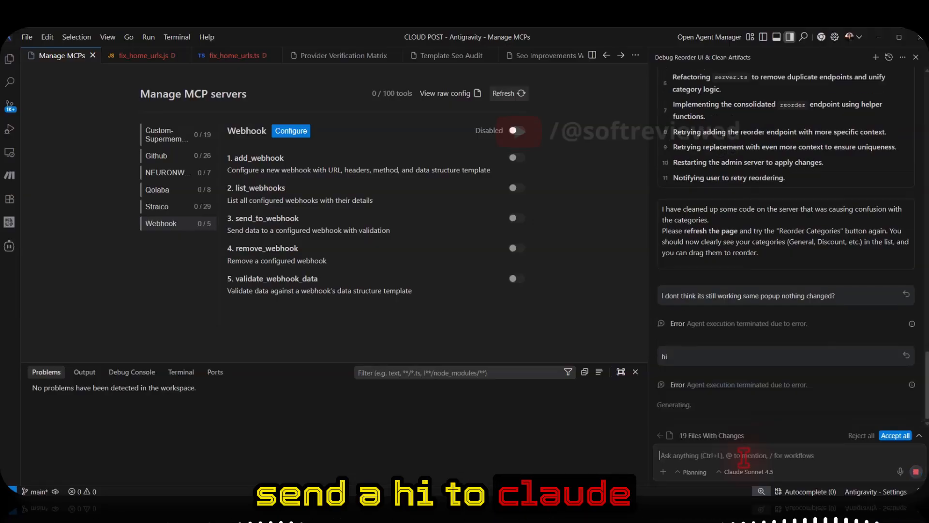
Scroll the agent chat to read Claude's debugging reply about the empty reorder list
scroll("down", 3)
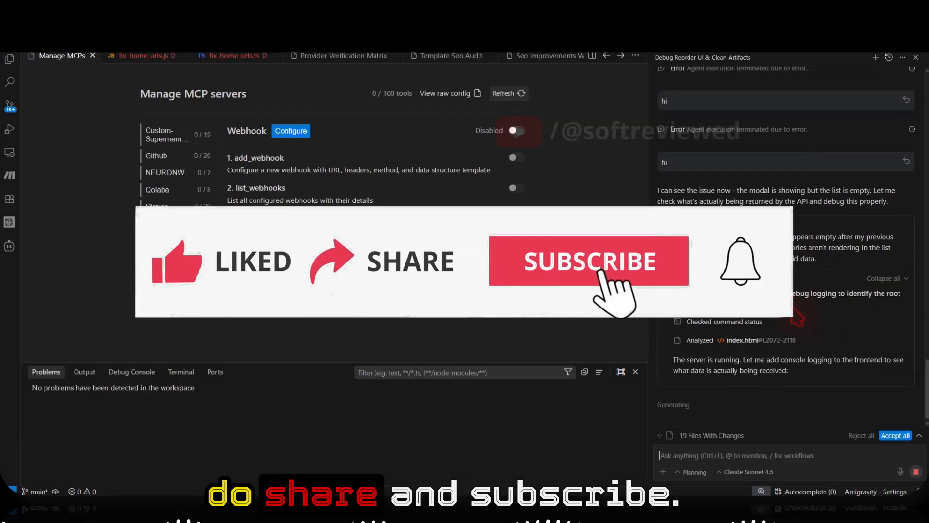
Wait for the agent to finish its refresh, console and screenshot instructions
left_click(589, 262)
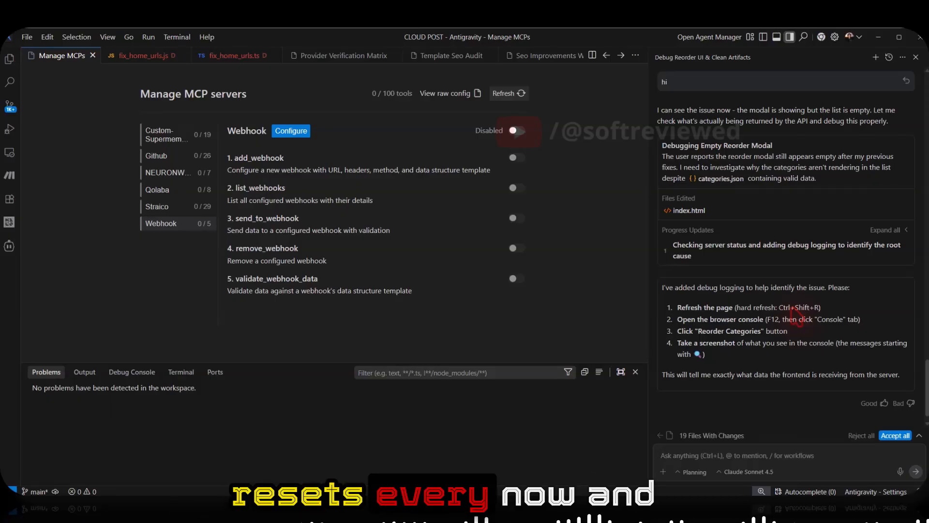
Switch the chat model to Gemini 3 Pro (Low) and start voice dictation
left_click(740, 471)
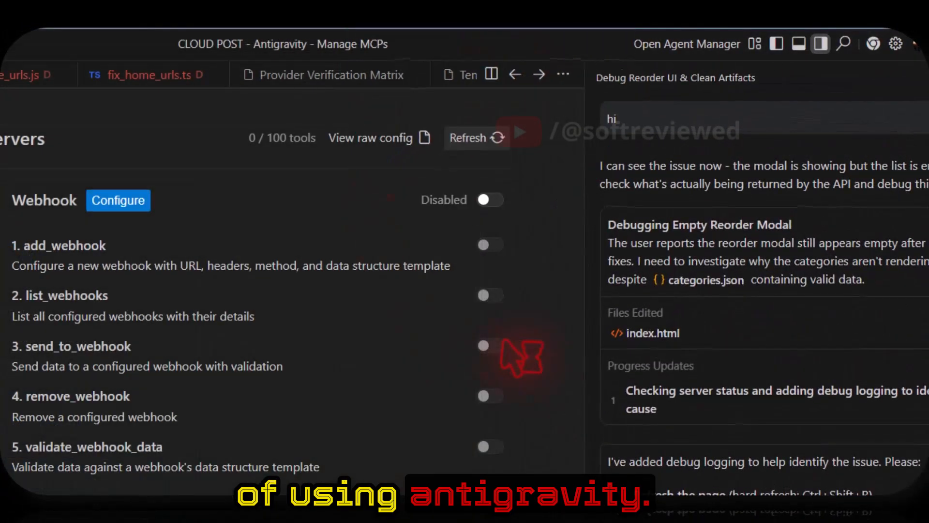
mouse_move(776, 323)
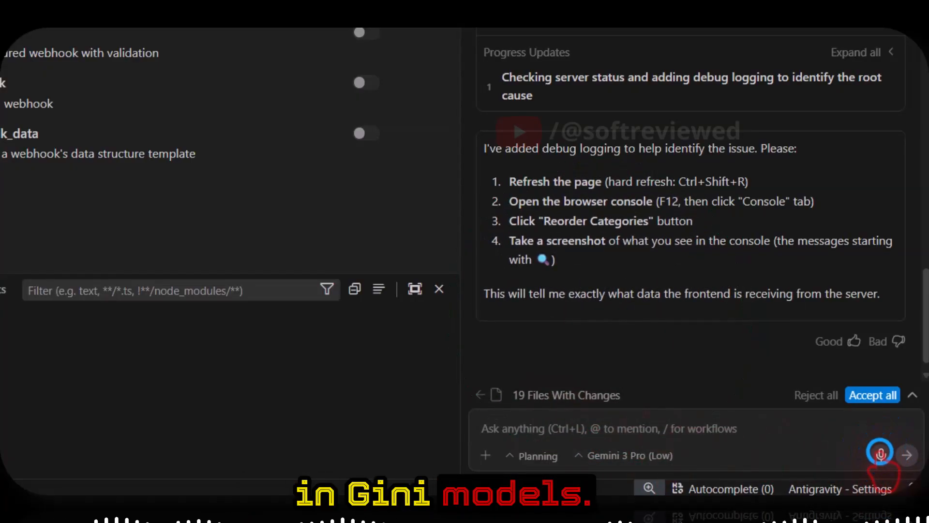
left_click(880, 455)
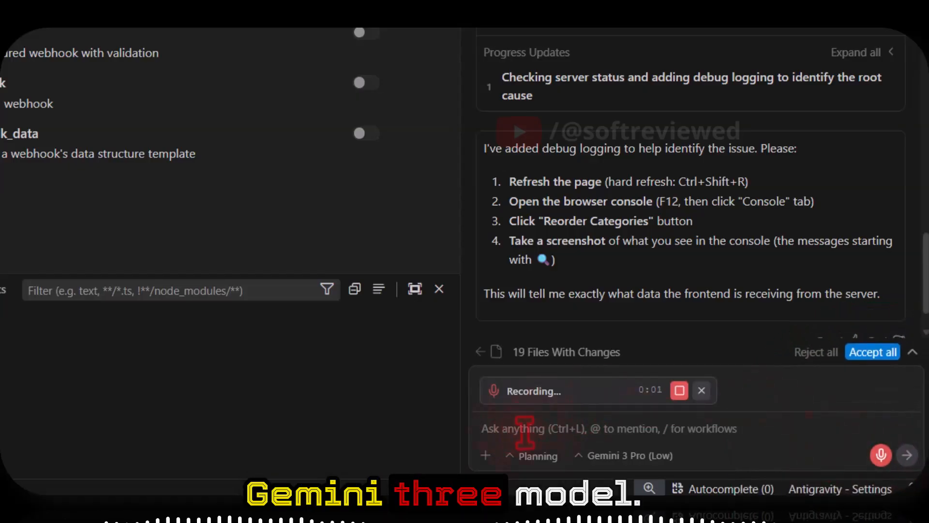